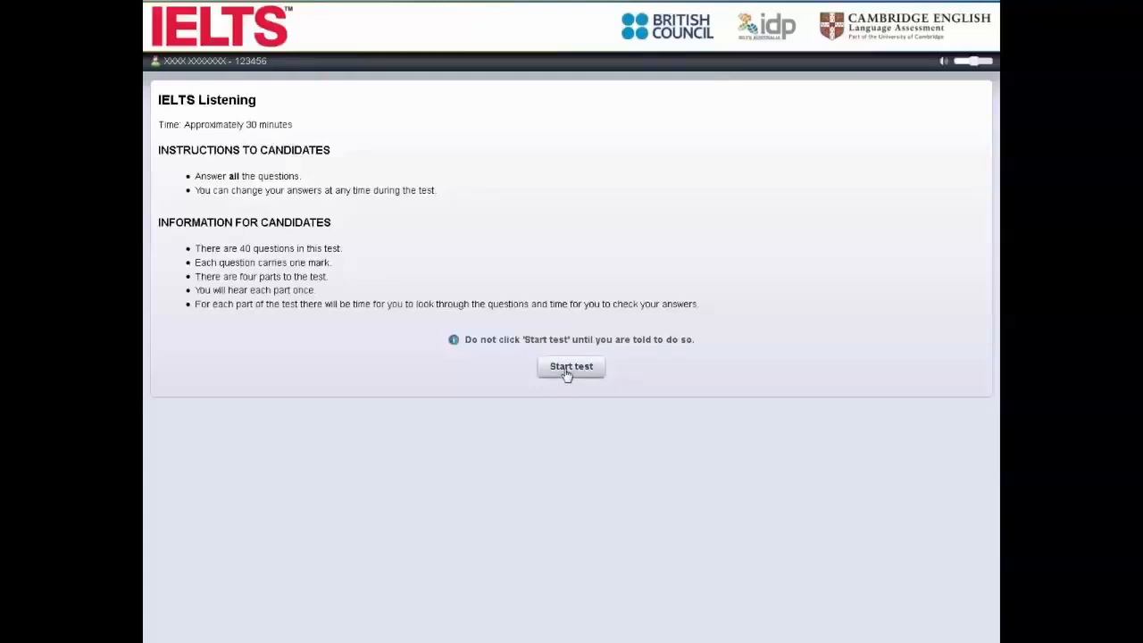
# Step: Start the Listening test to reveal the Part 1 second-hand furniture questions
pyautogui.click(571, 366)
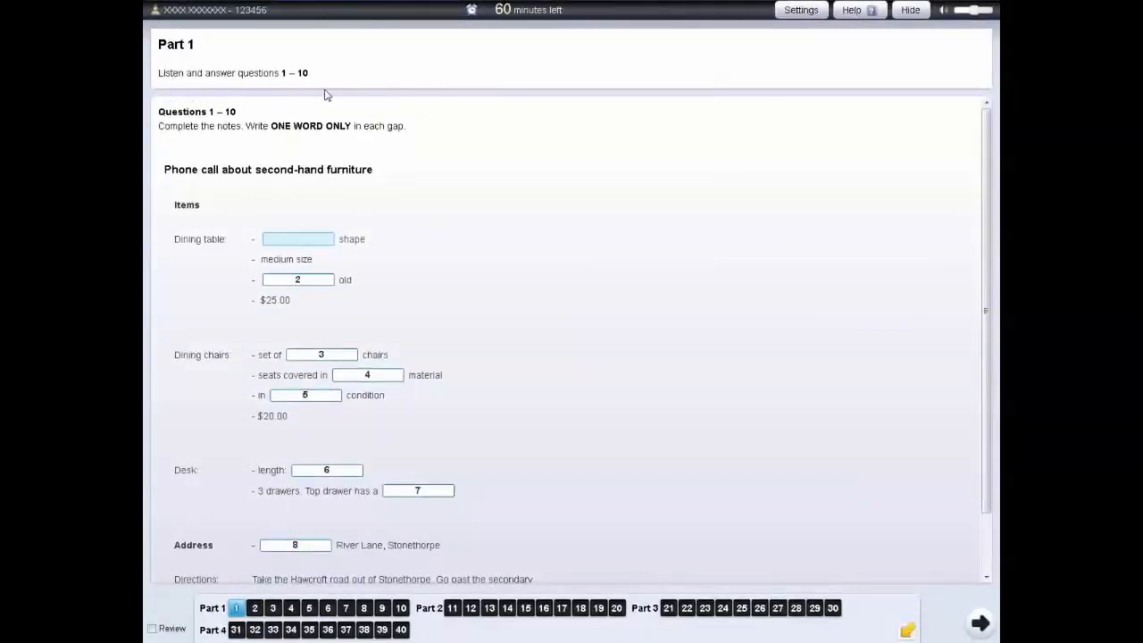
pyautogui.moveTo(245, 432)
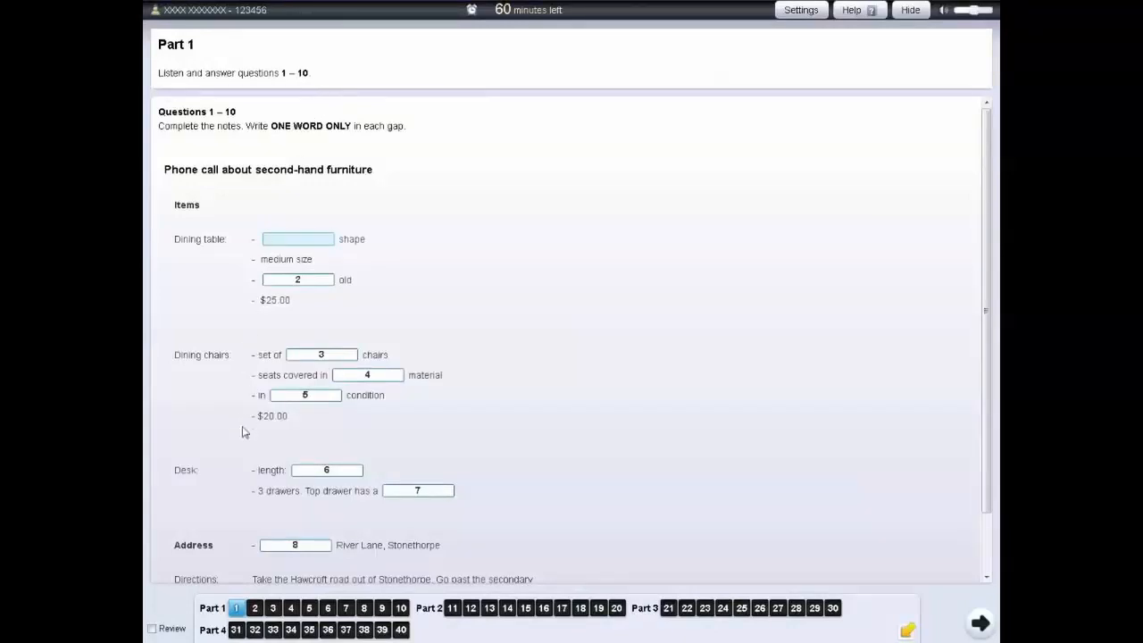
pyautogui.moveTo(279, 613)
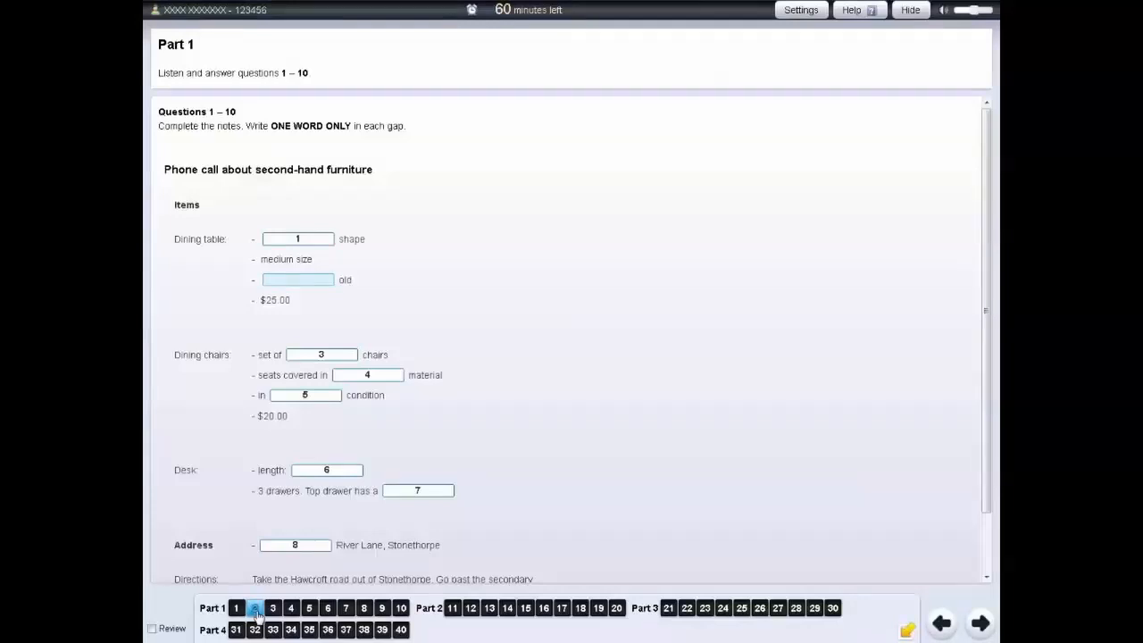
pyautogui.click(254, 609)
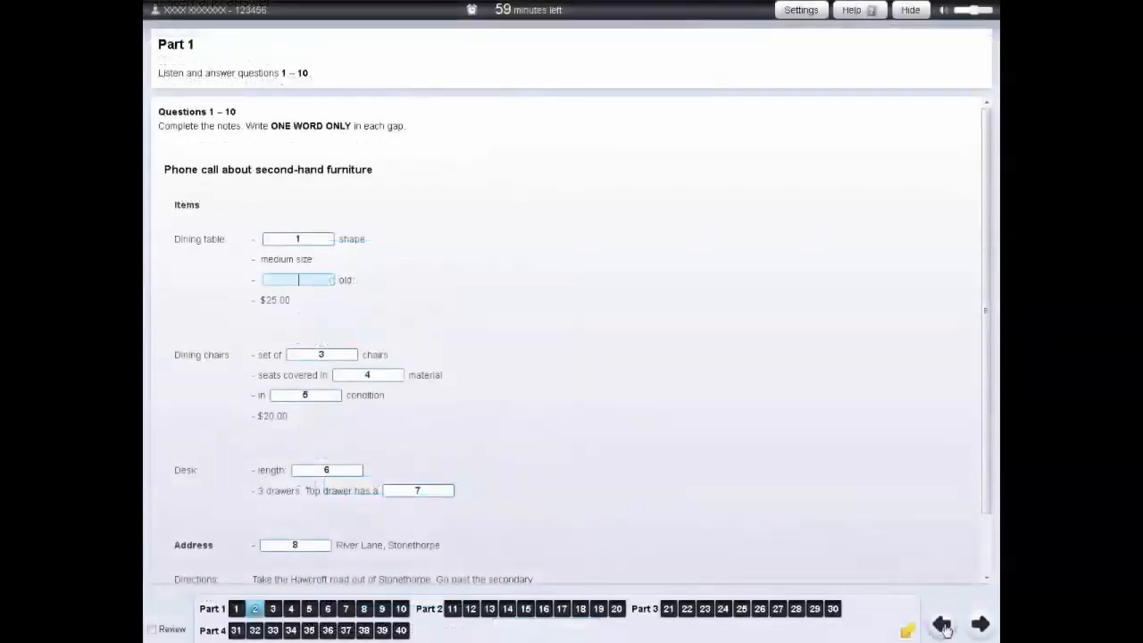
pyautogui.moveTo(340, 256)
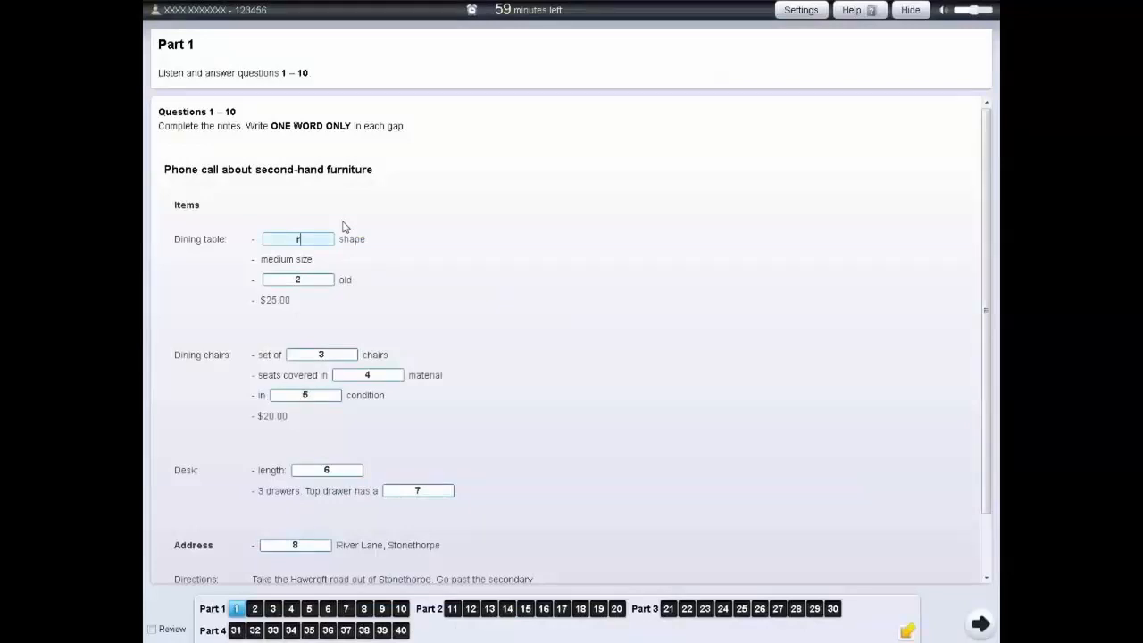
# Step: Enter 'round' for question 1 and tick the Review checkbox to flag it
pyautogui.write('round')
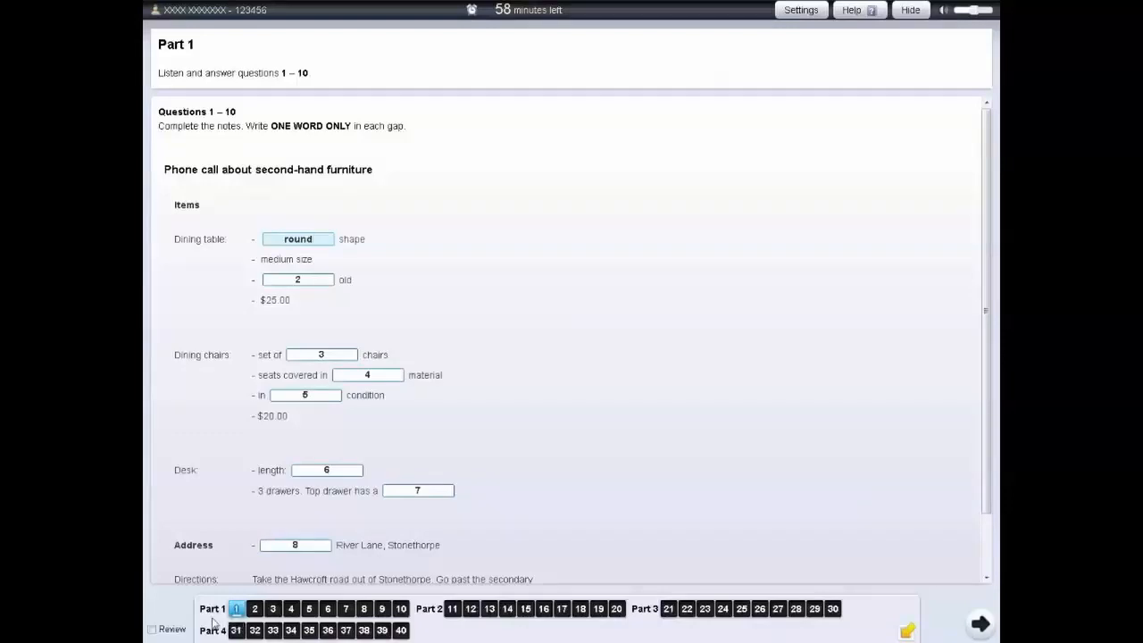
pyautogui.click(153, 630)
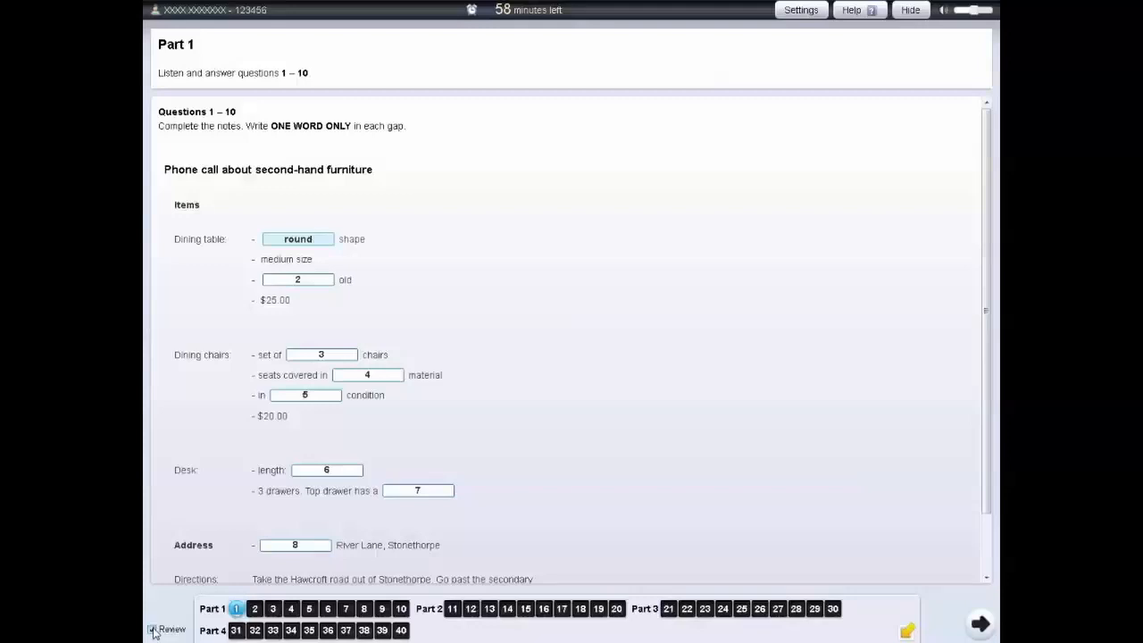
pyautogui.click(153, 629)
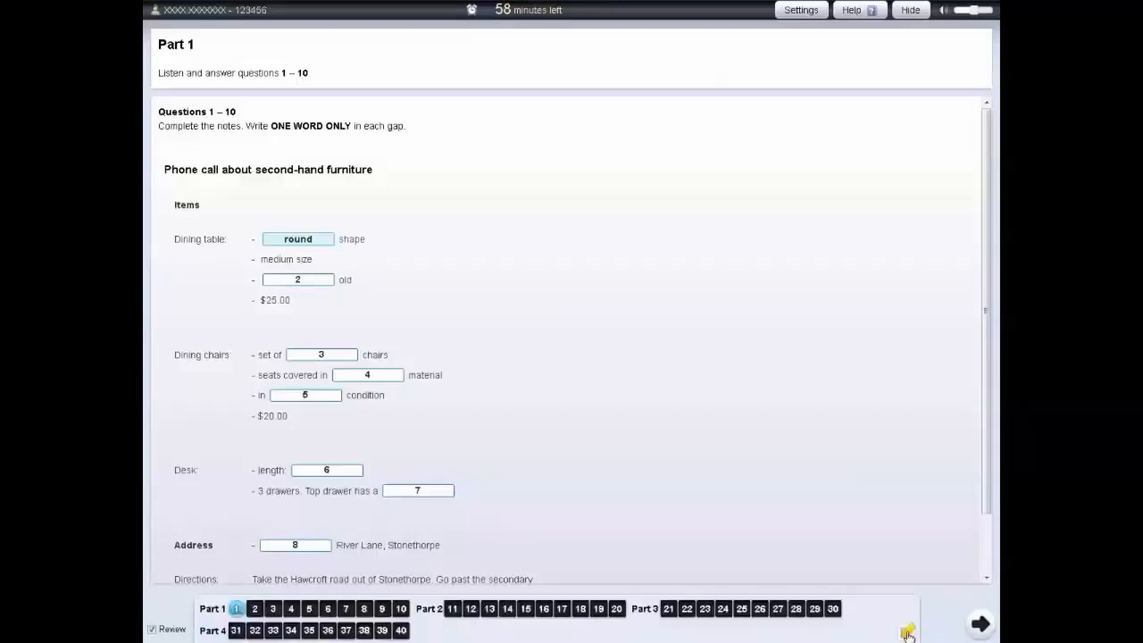
pyautogui.moveTo(960, 421)
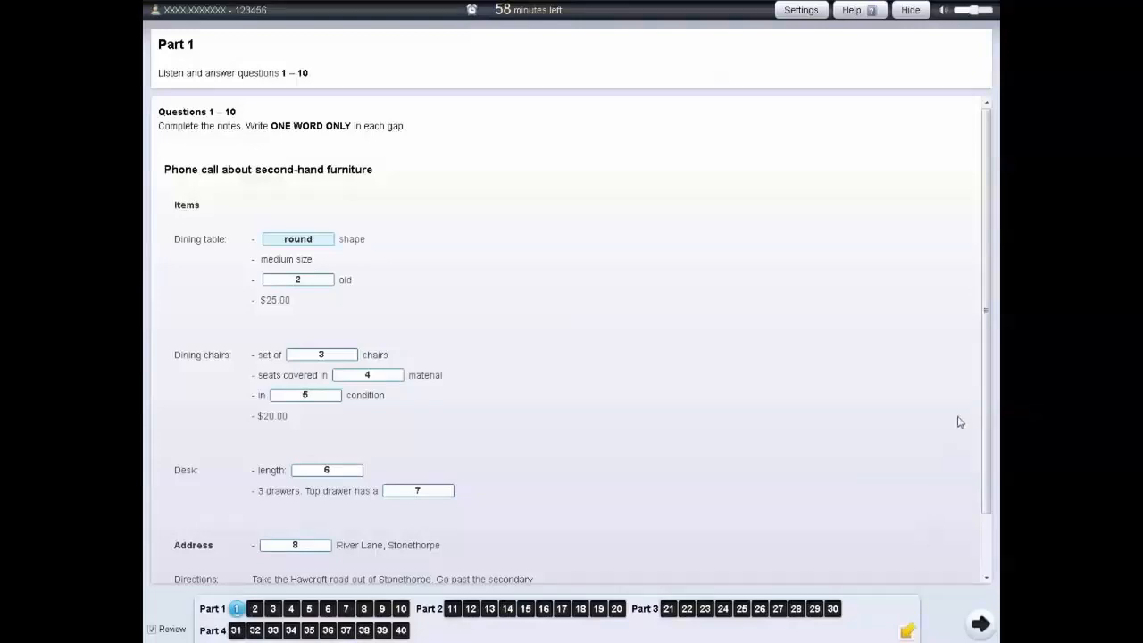
pyautogui.scroll(-3)
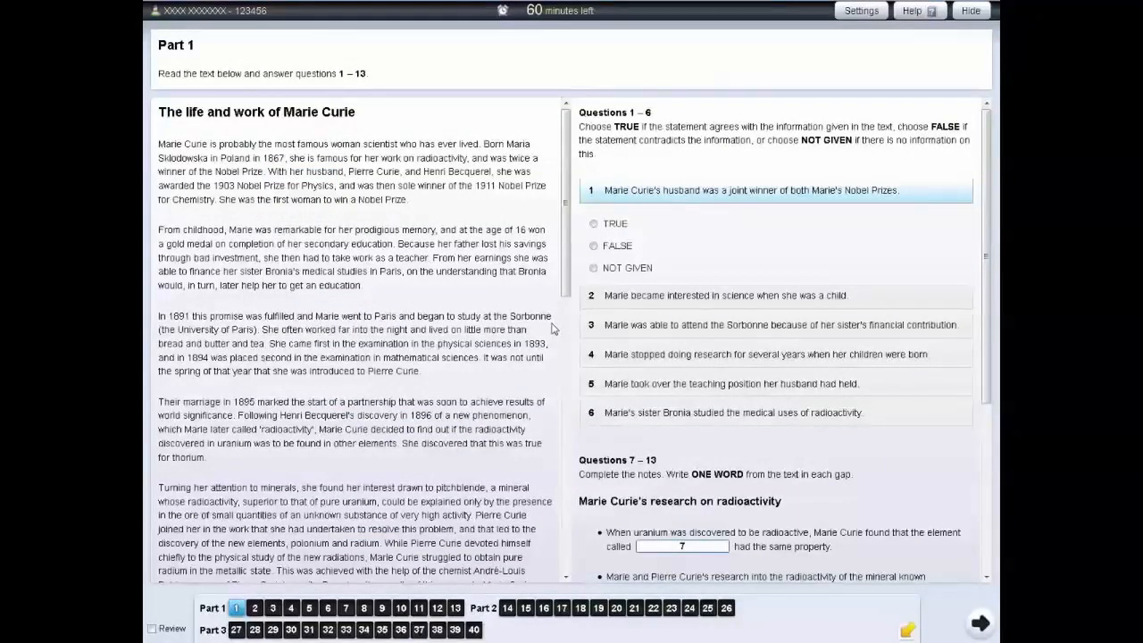
pyautogui.moveTo(861, 11)
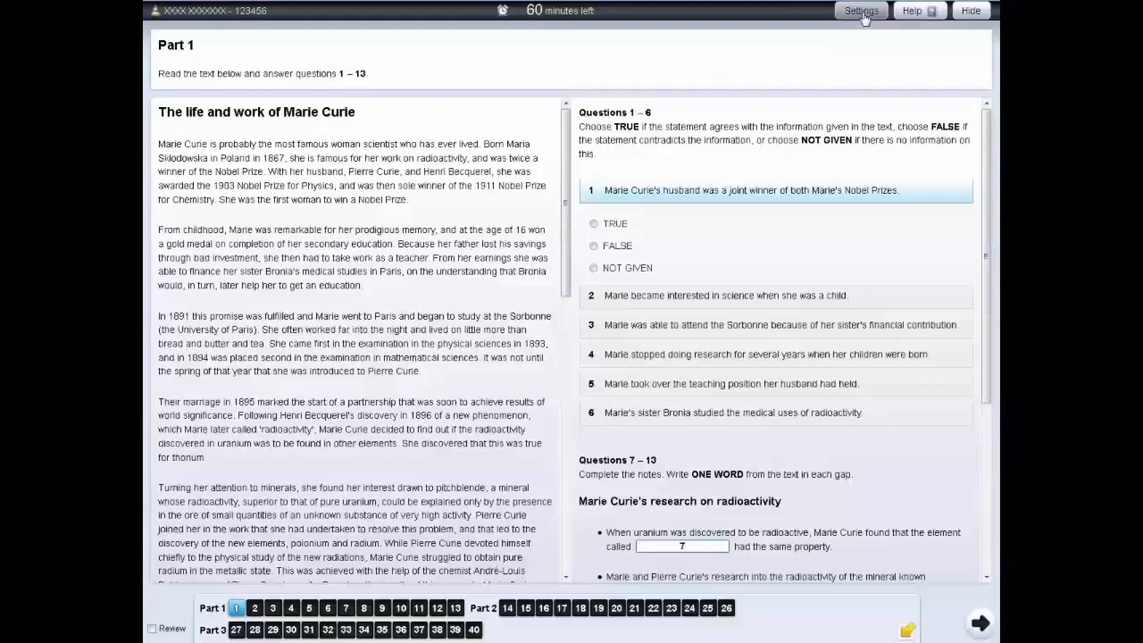
pyautogui.click(861, 10)
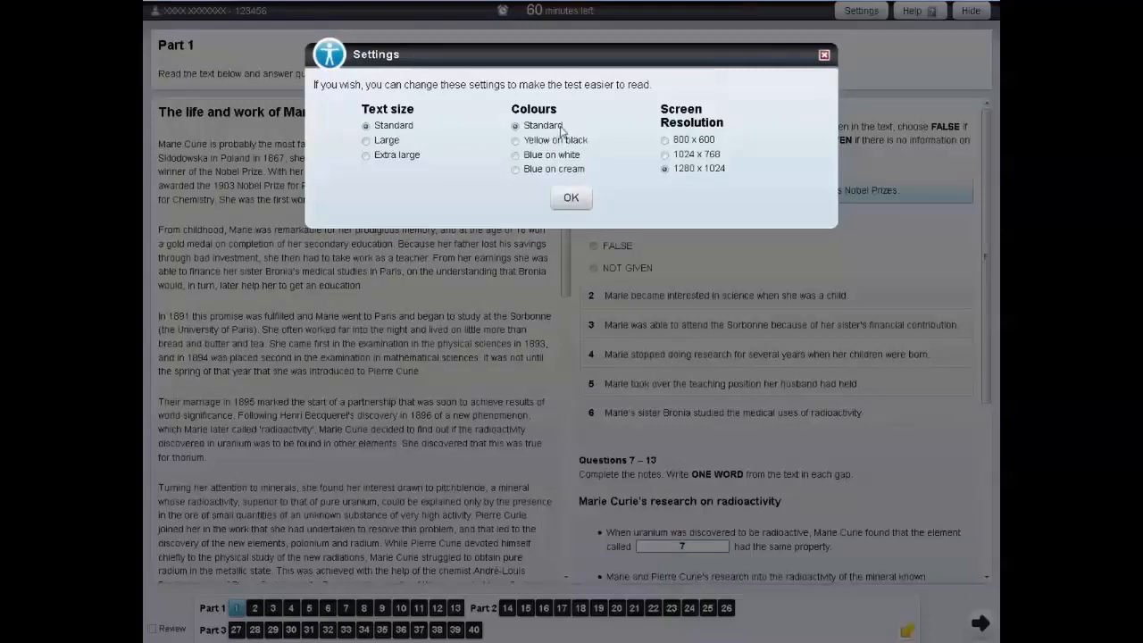
pyautogui.moveTo(790, 73)
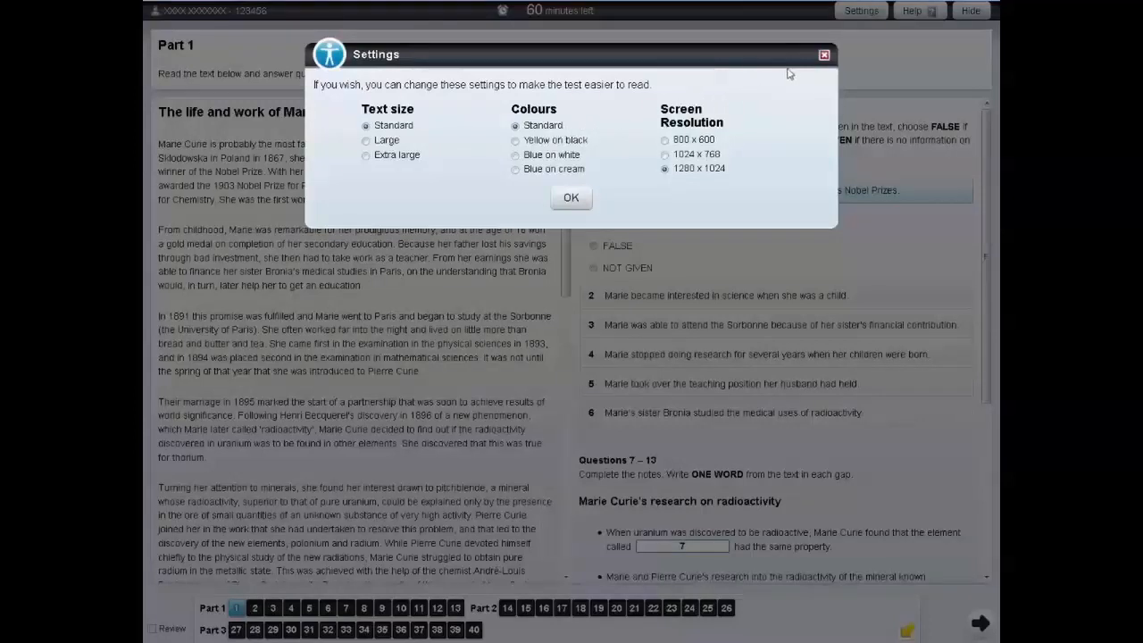
pyautogui.click(570, 197)
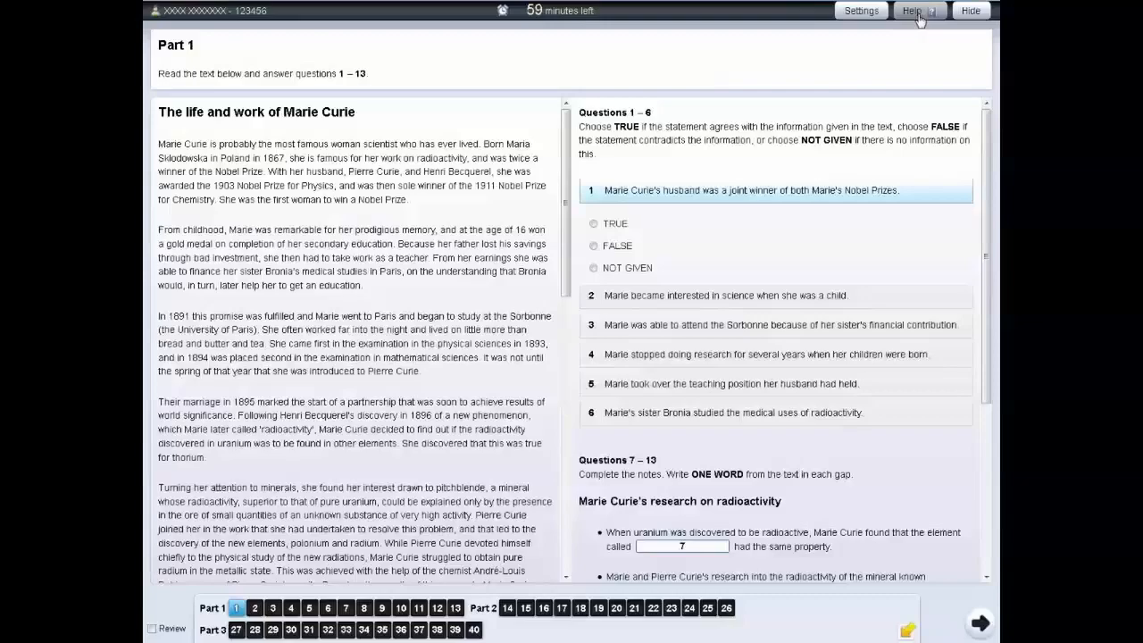
pyautogui.click(913, 11)
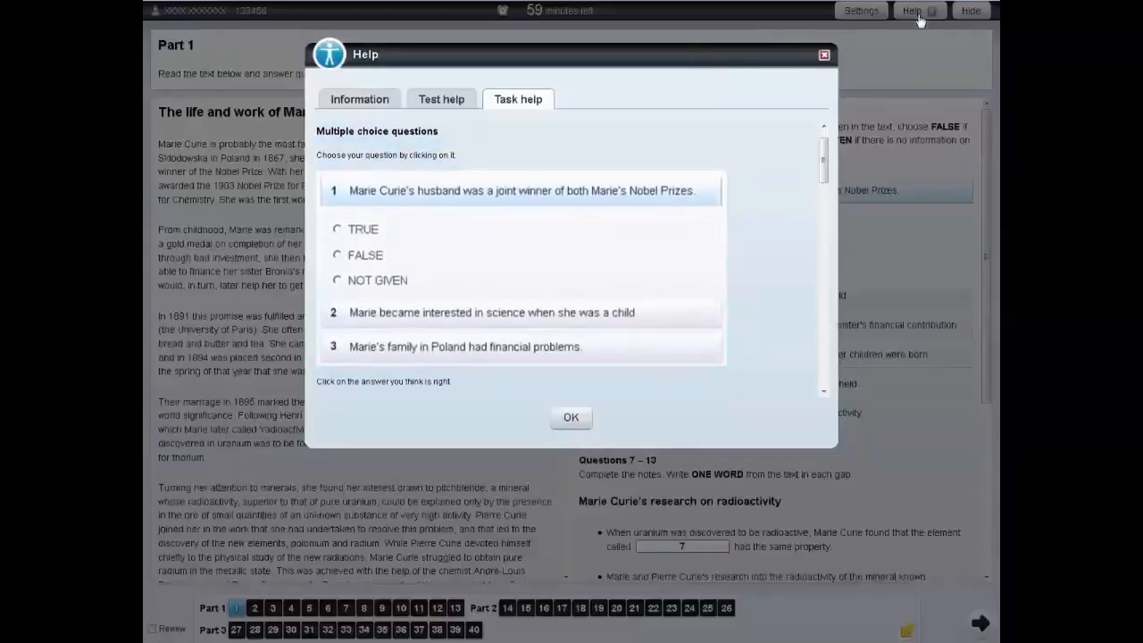
pyautogui.moveTo(359, 99)
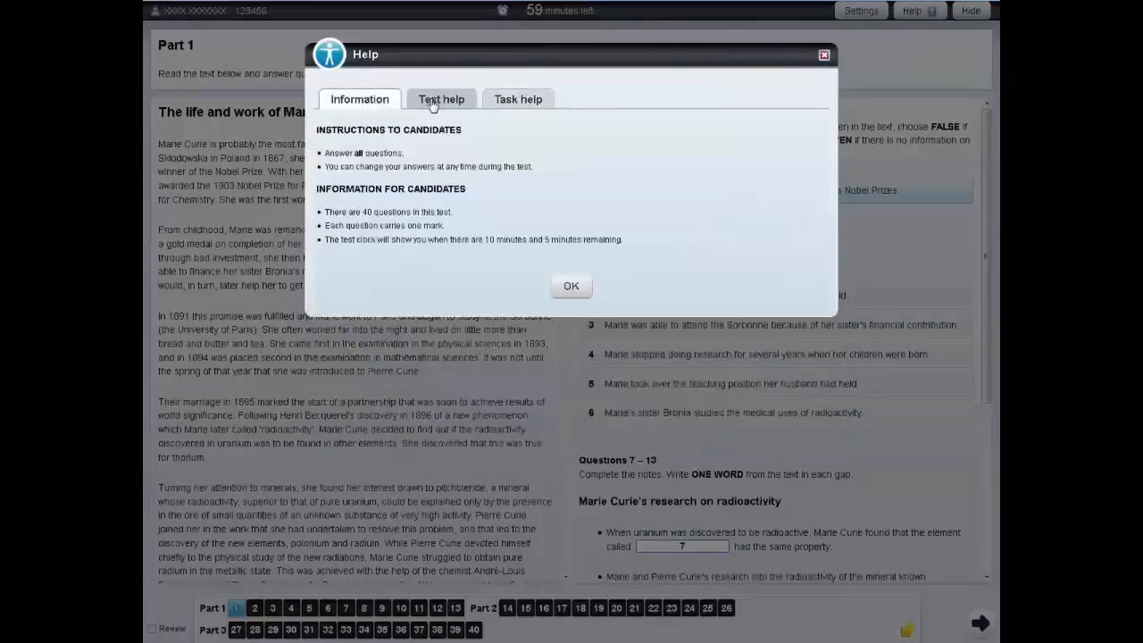
pyautogui.click(441, 99)
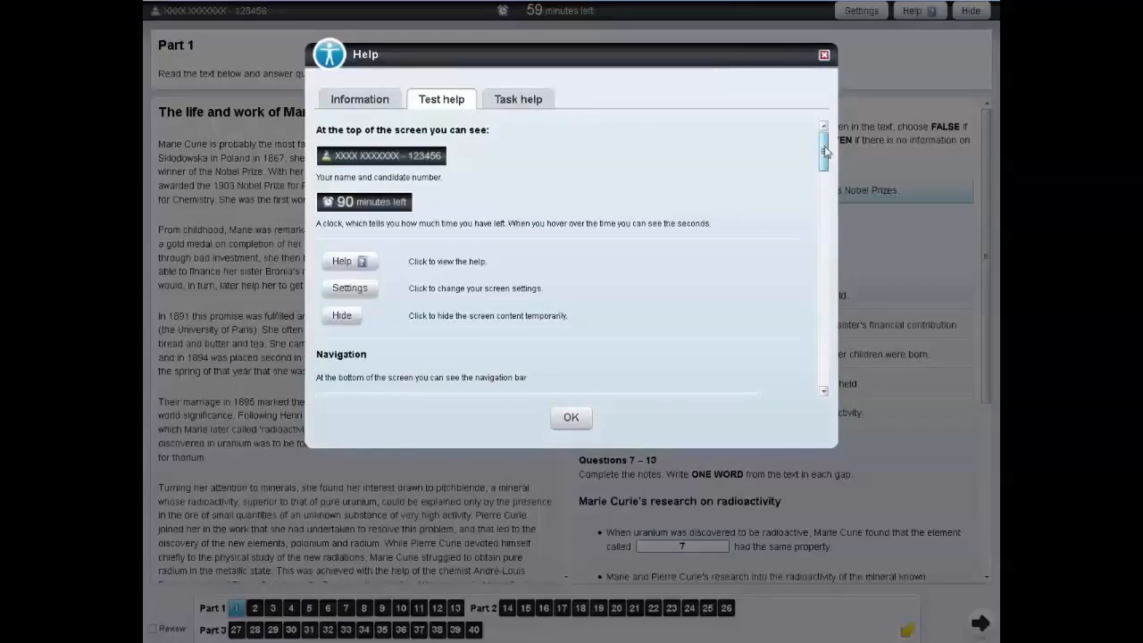
pyautogui.scroll(-3)
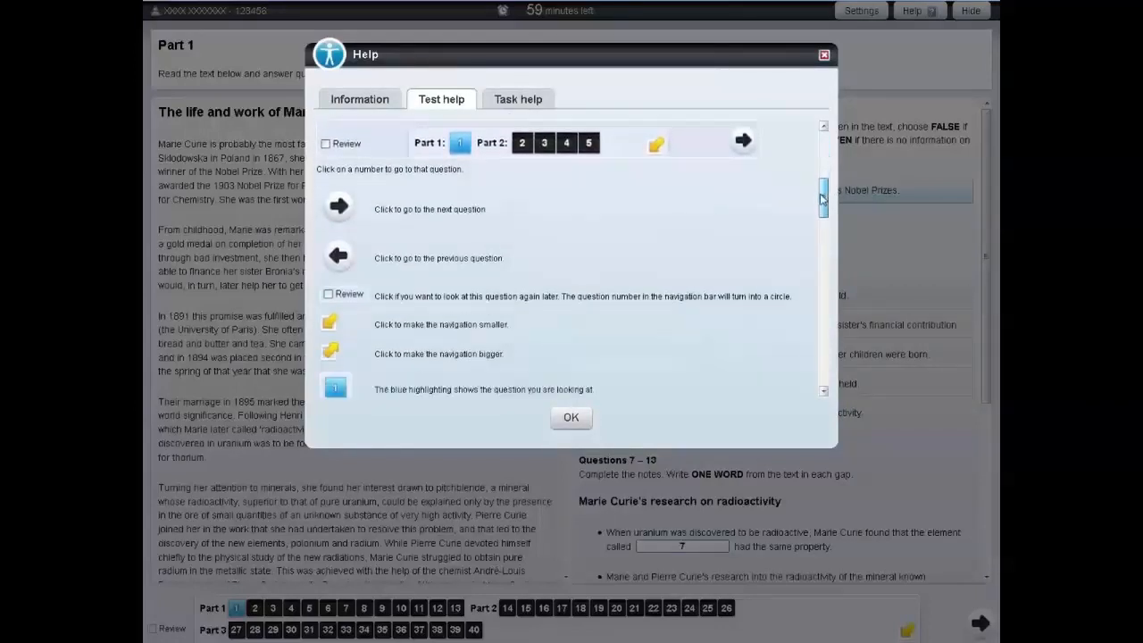
pyautogui.scroll(-3)
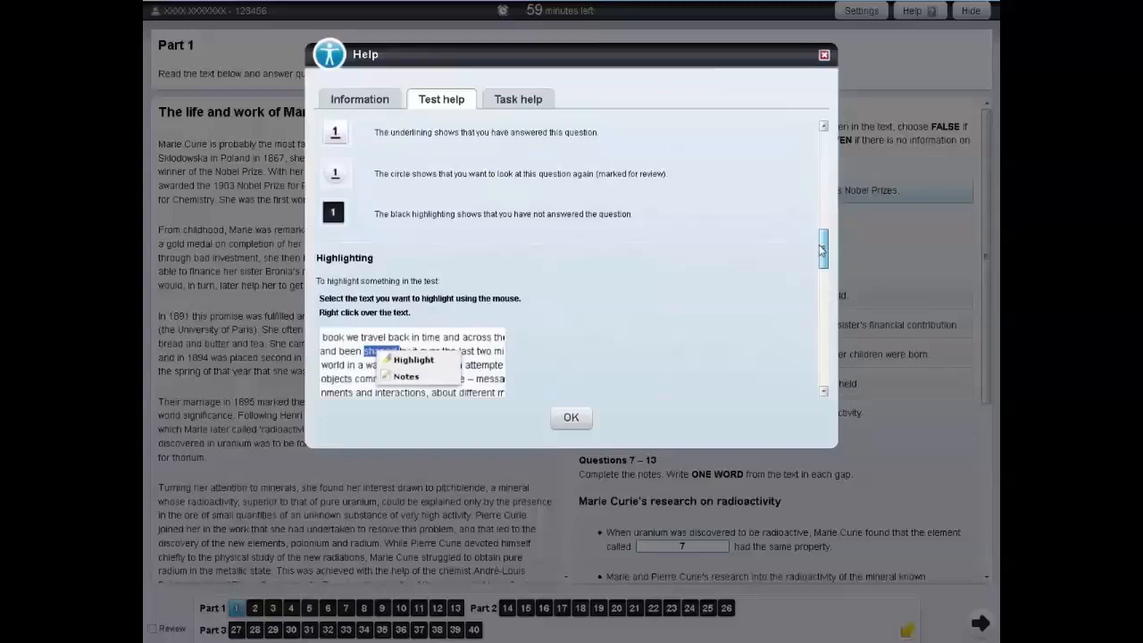
pyautogui.scroll(-3)
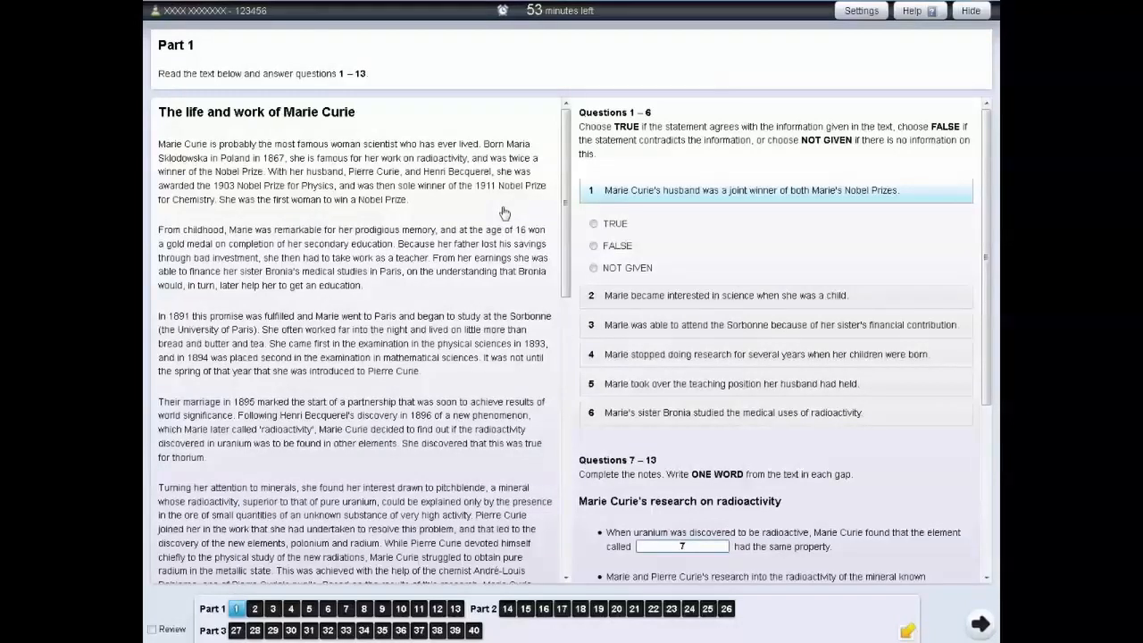
pyautogui.moveTo(821, 77)
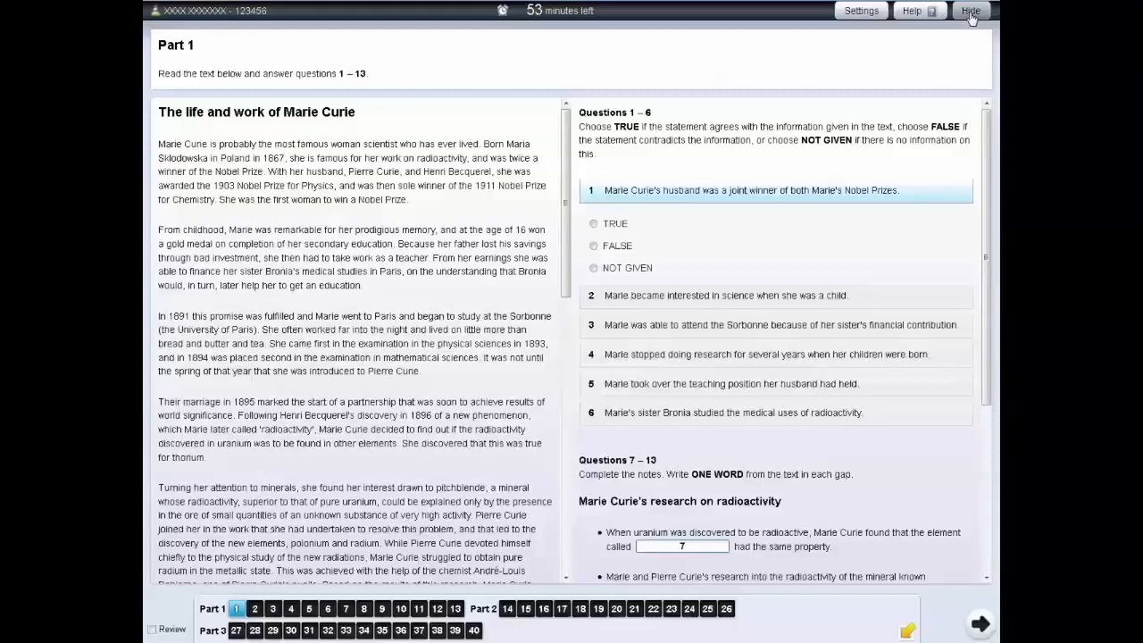
pyautogui.click(970, 10)
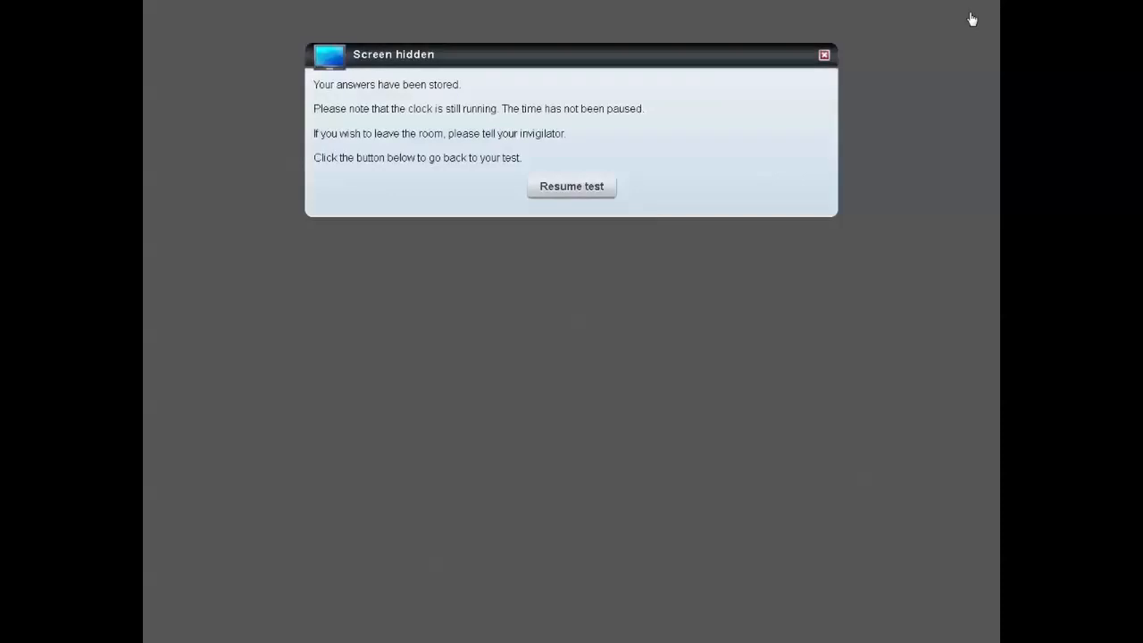
pyautogui.moveTo(613, 187)
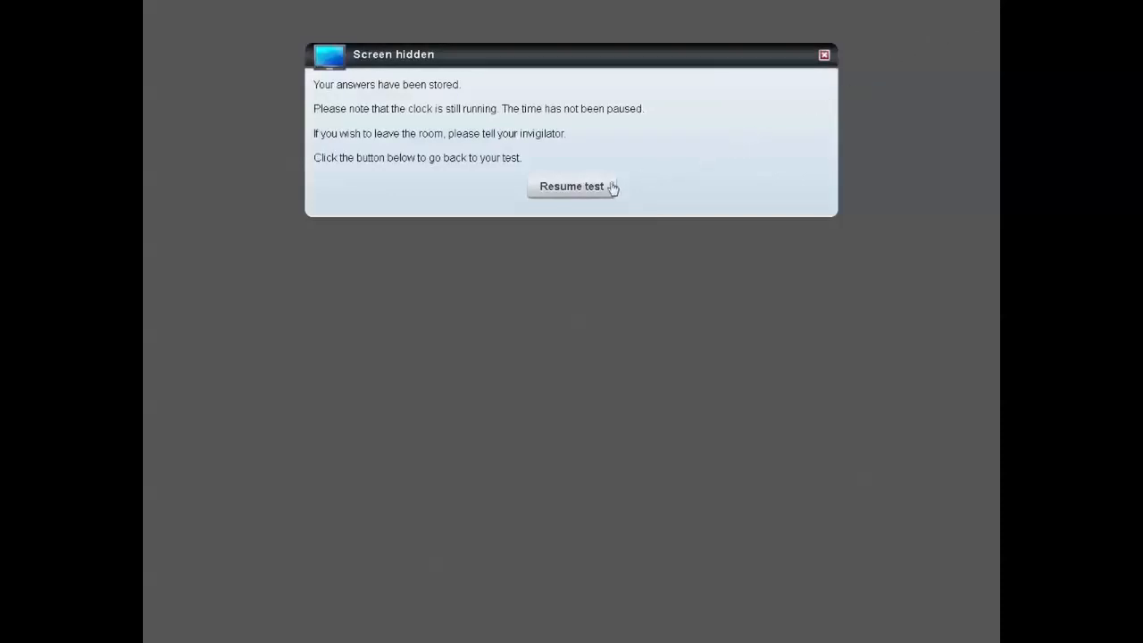
pyautogui.click(571, 186)
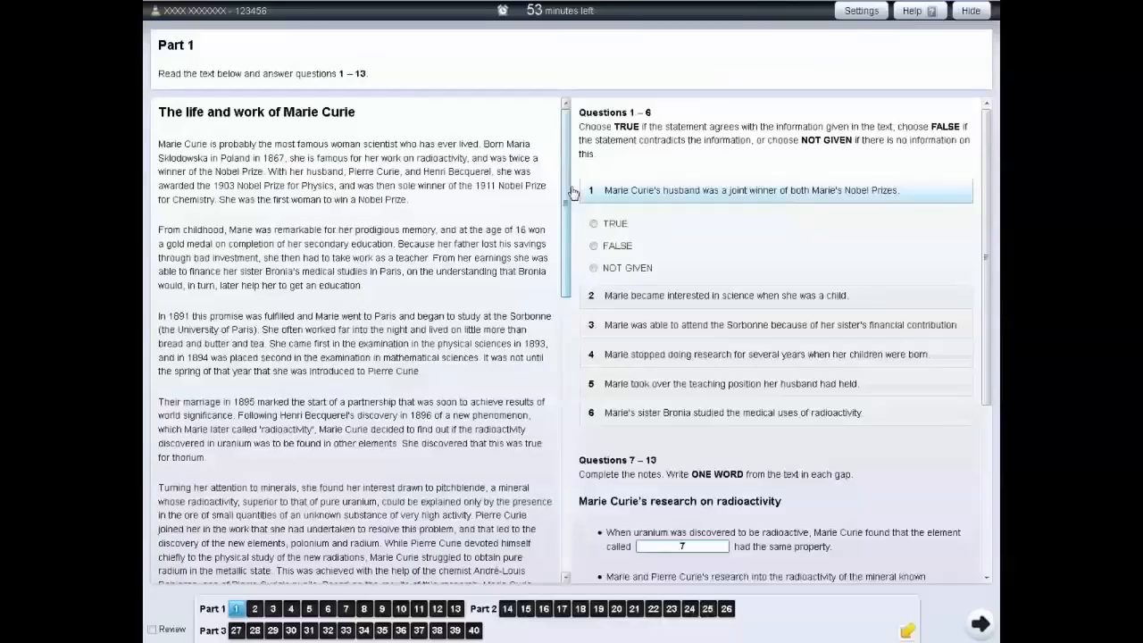